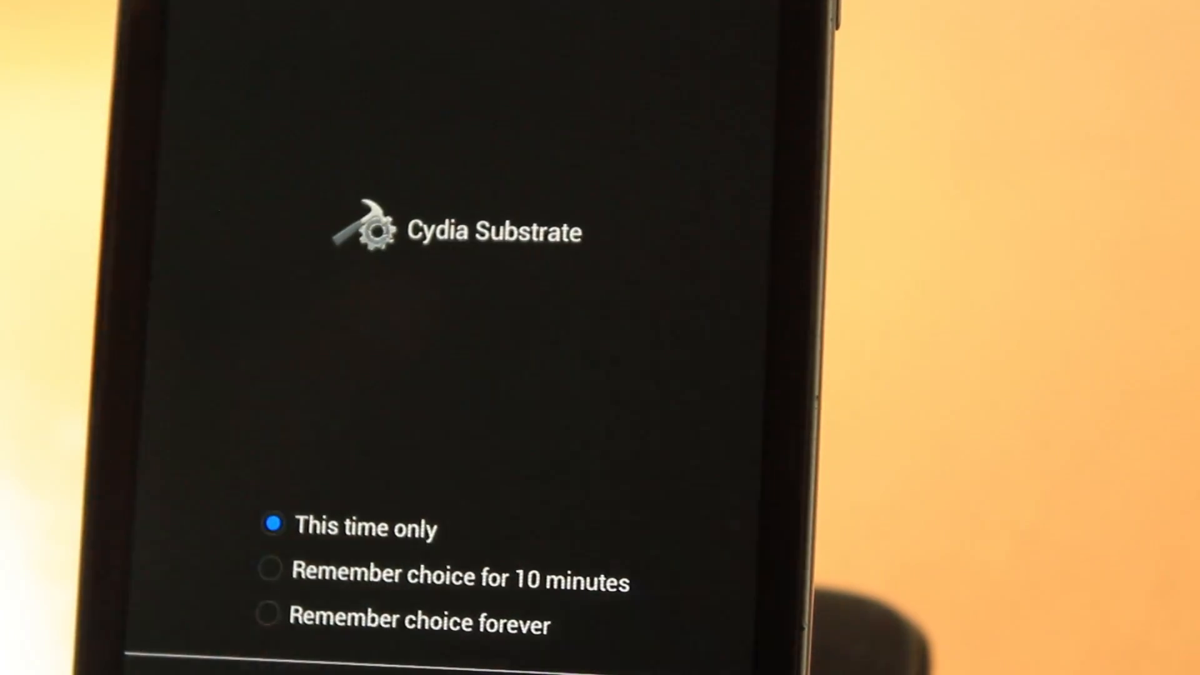
# Step: Grant Cydia Substrate one-time superuser access
pyautogui.click(272, 617)
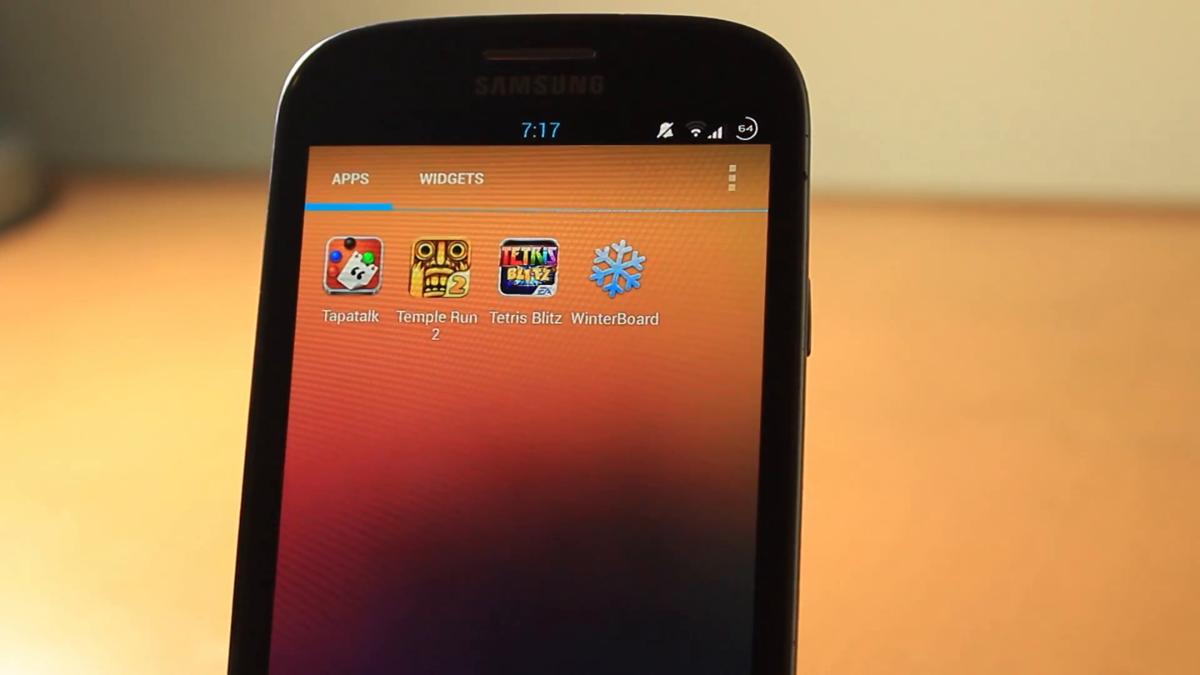
# Step: Return to the home screen and launch Substrate from its icon
pyautogui.click(731, 178)
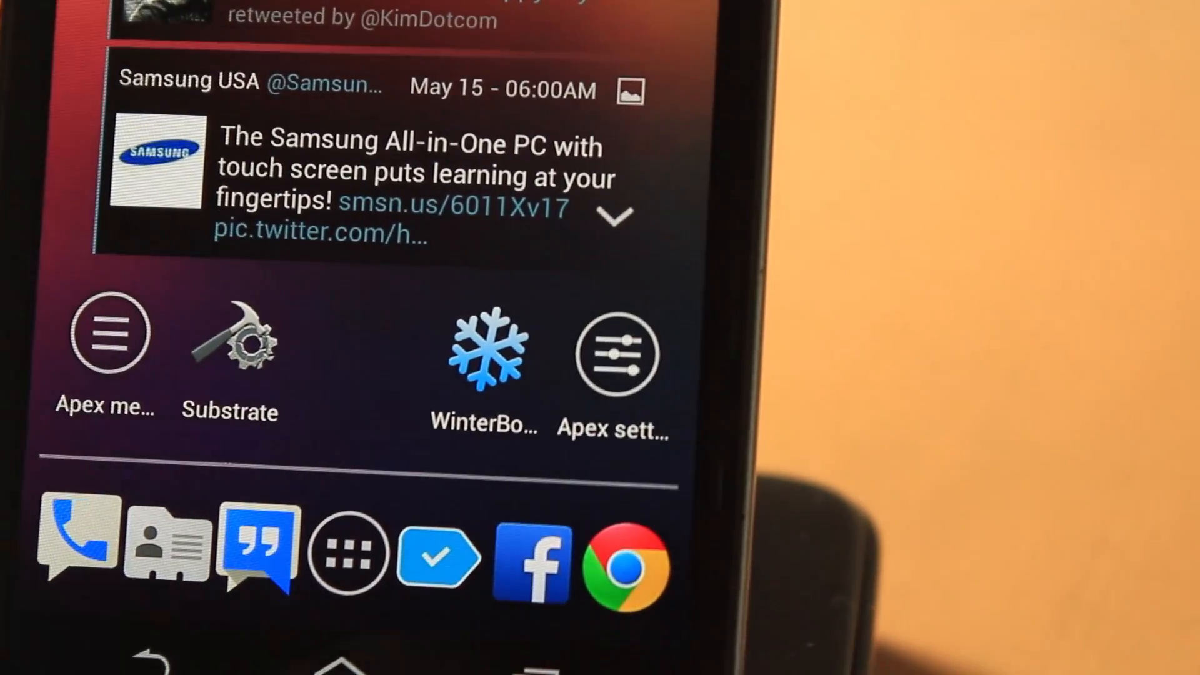
pyautogui.click(486, 352)
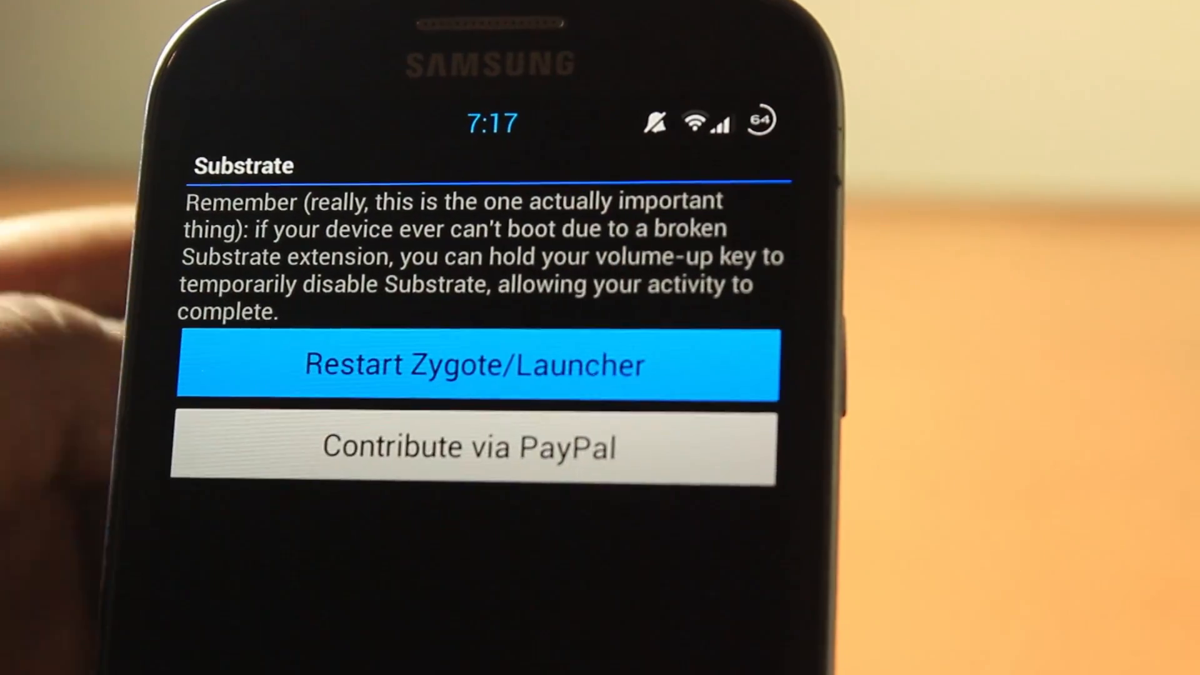
# Step: Restart Zygote and the launcher from Cydia Substrate
pyautogui.click(475, 364)
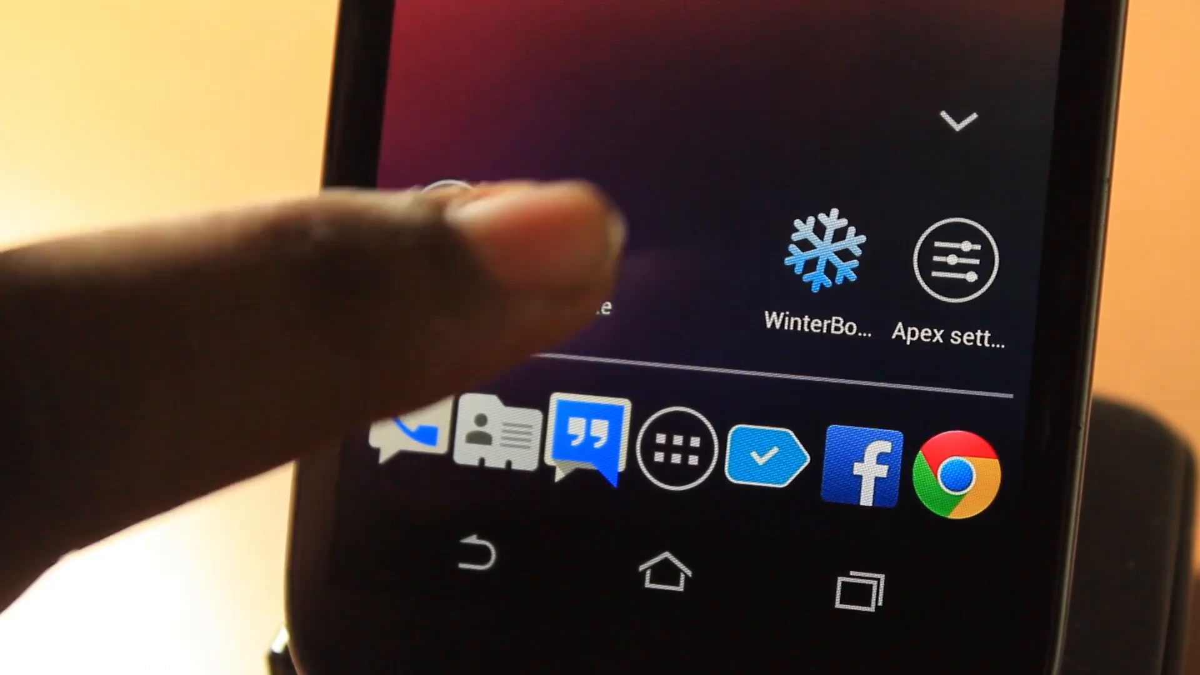
# Step: Reopen Substrate and open WinterBoard from Featured Extensions
pyautogui.click(817, 260)
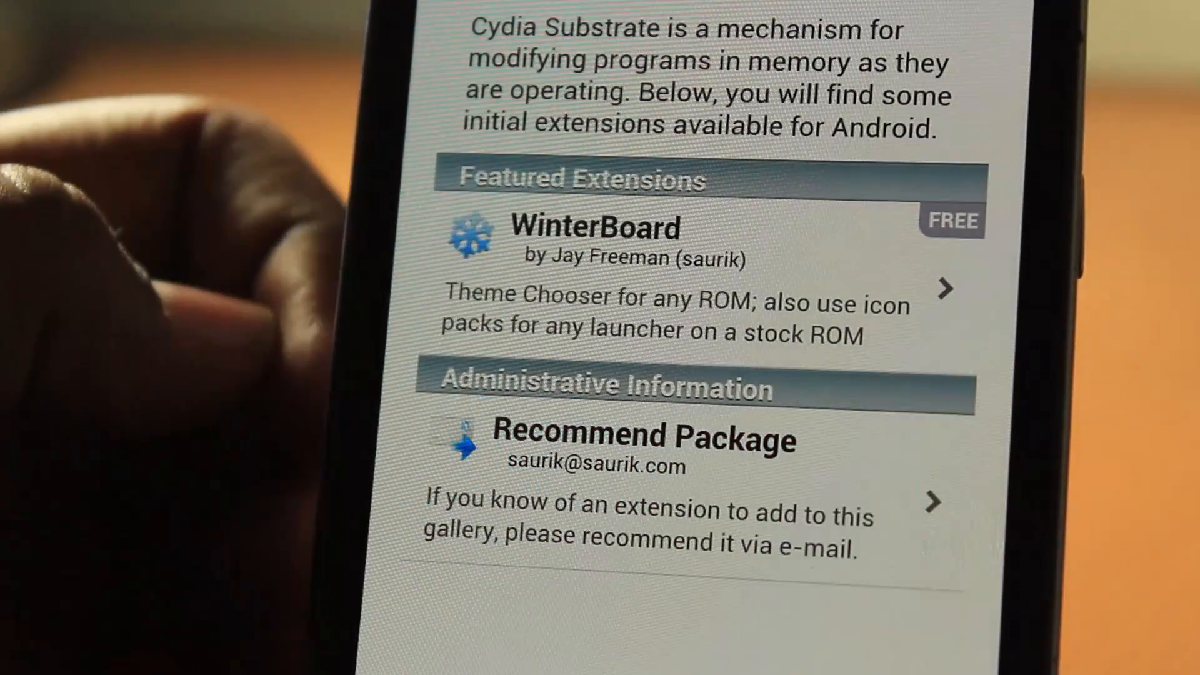
pyautogui.click(645, 437)
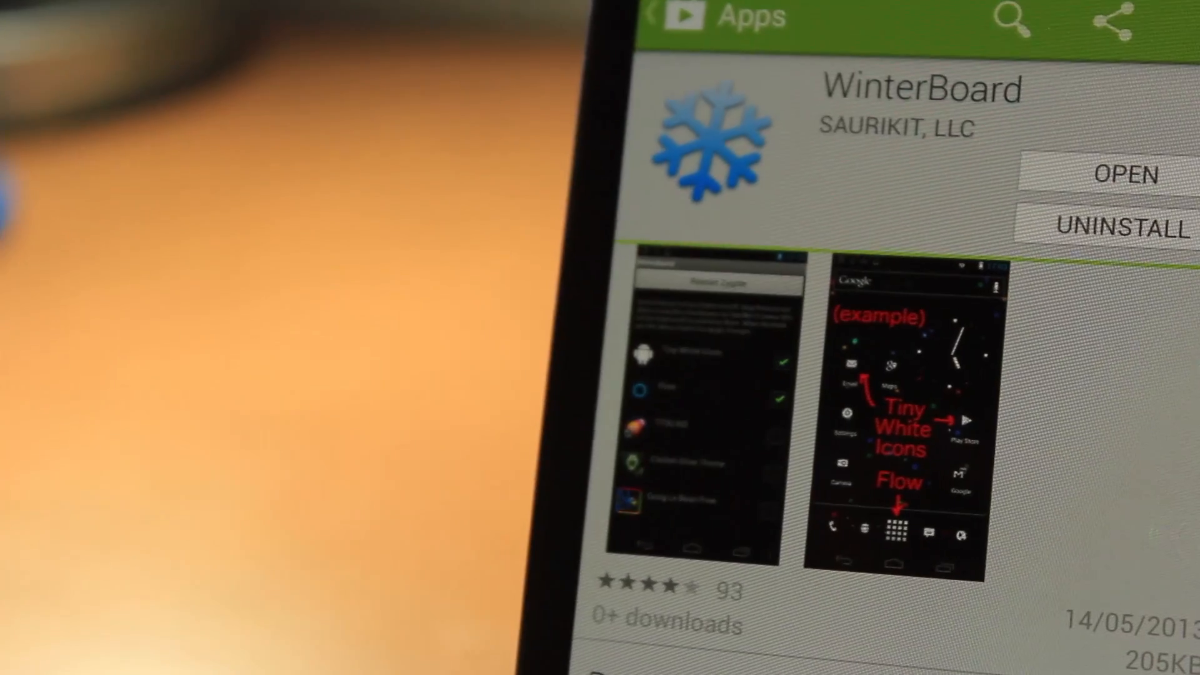
# Step: Scroll WinterBoard's Play Store page down to the What's new notes
pyautogui.scroll(-3)
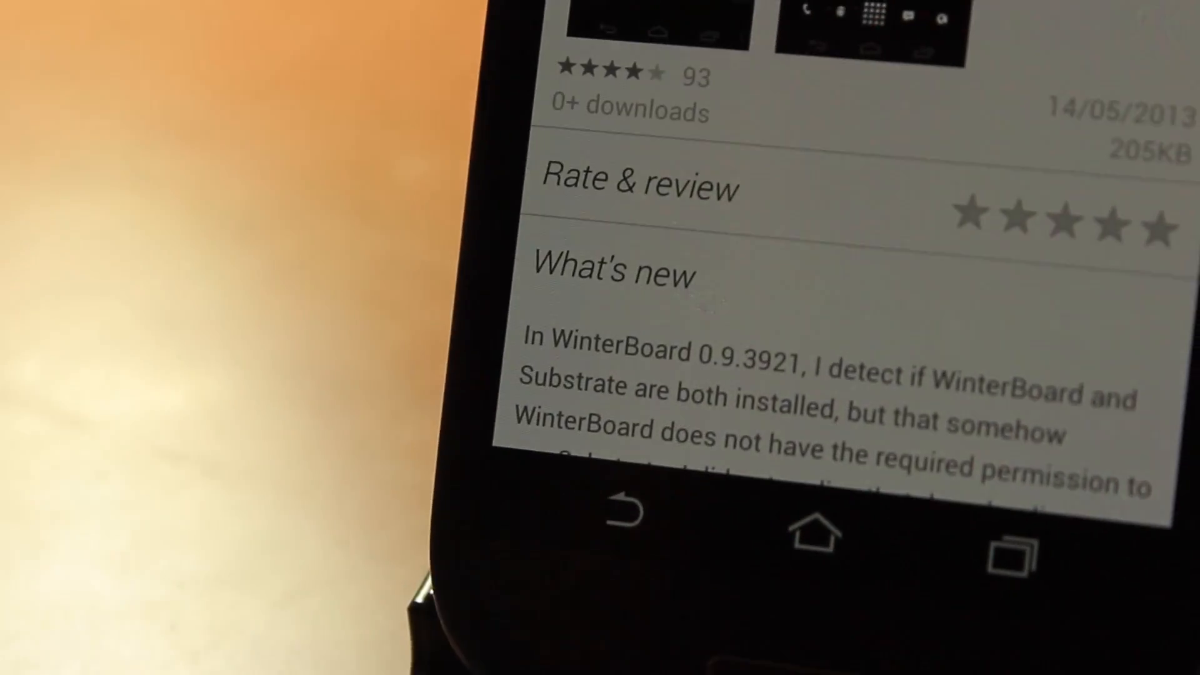
pyautogui.scroll(-3)
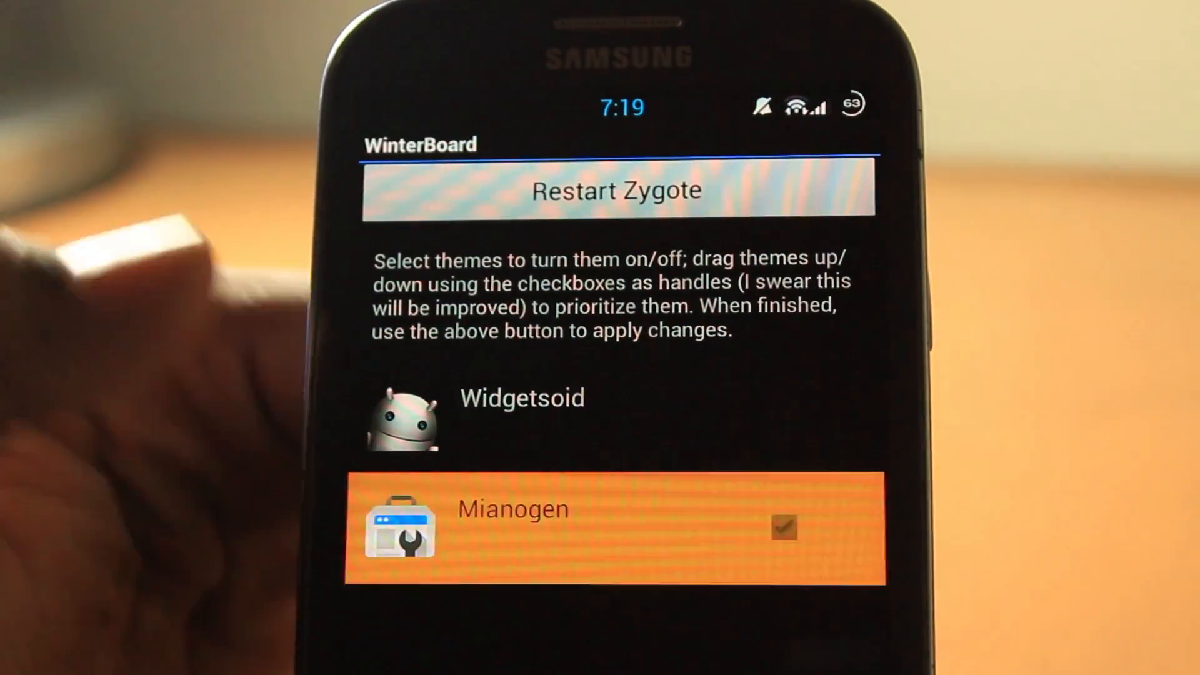
# Step: Enable the Mianogen theme and request a Zygote restart
pyautogui.click(784, 528)
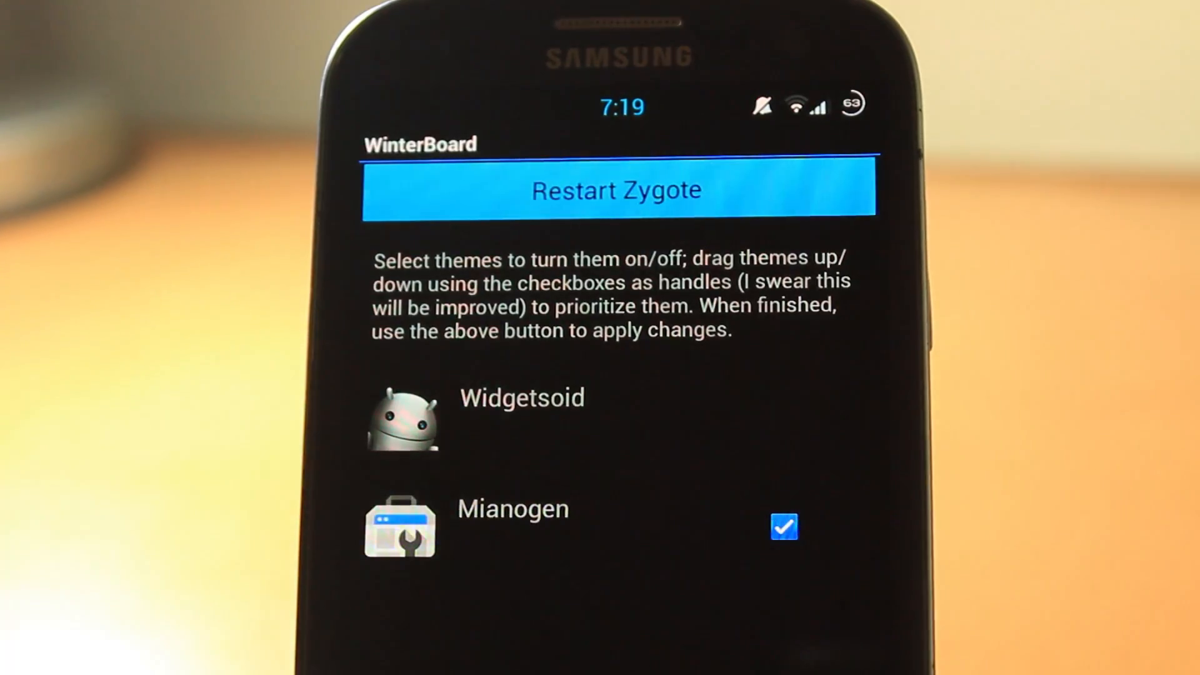
pyautogui.click(616, 188)
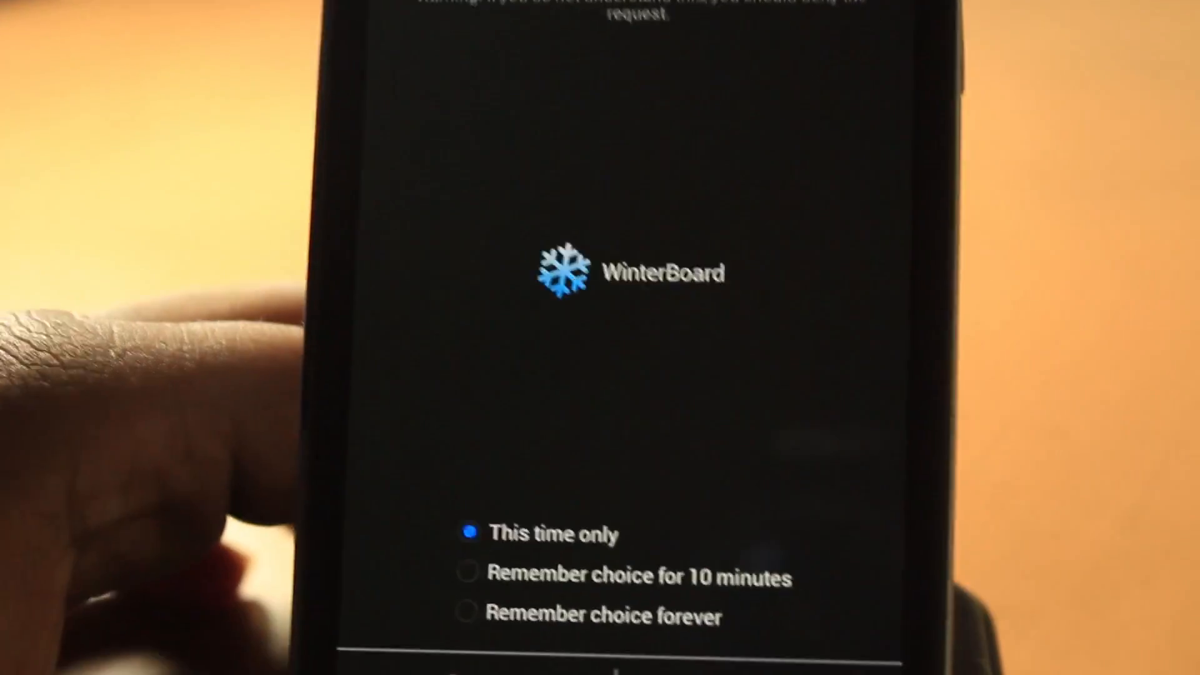
# Step: Grant WinterBoard superuser access so Zygote restarts with Mianogen
pyautogui.click(453, 608)
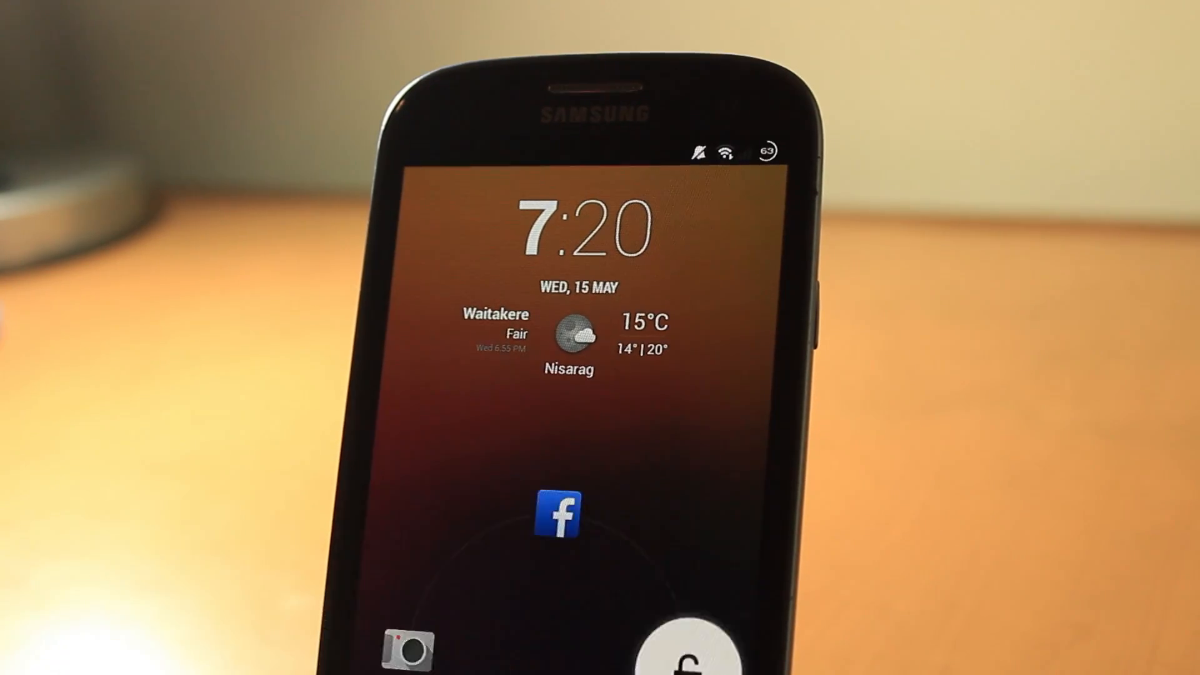
# Step: Unlock the themed phone from the lock-screen ring
pyautogui.click(558, 513)
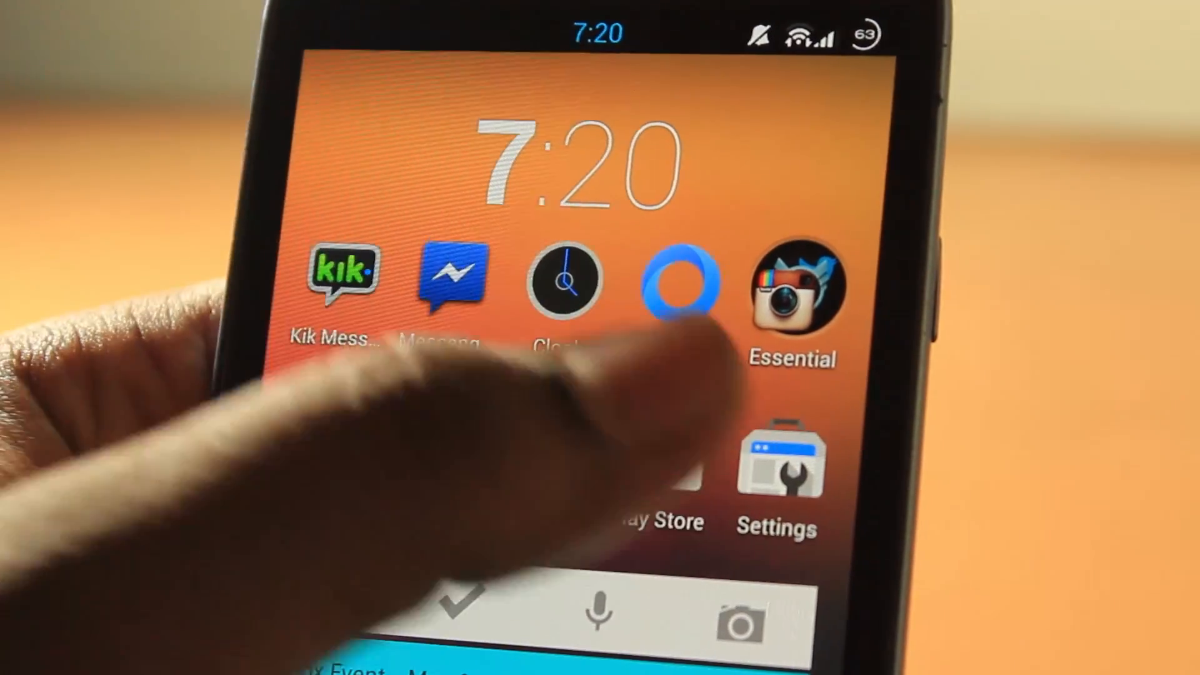
# Step: Find Cydia Substrate in the Play Store via recent searches and scroll its description
pyautogui.click(661, 497)
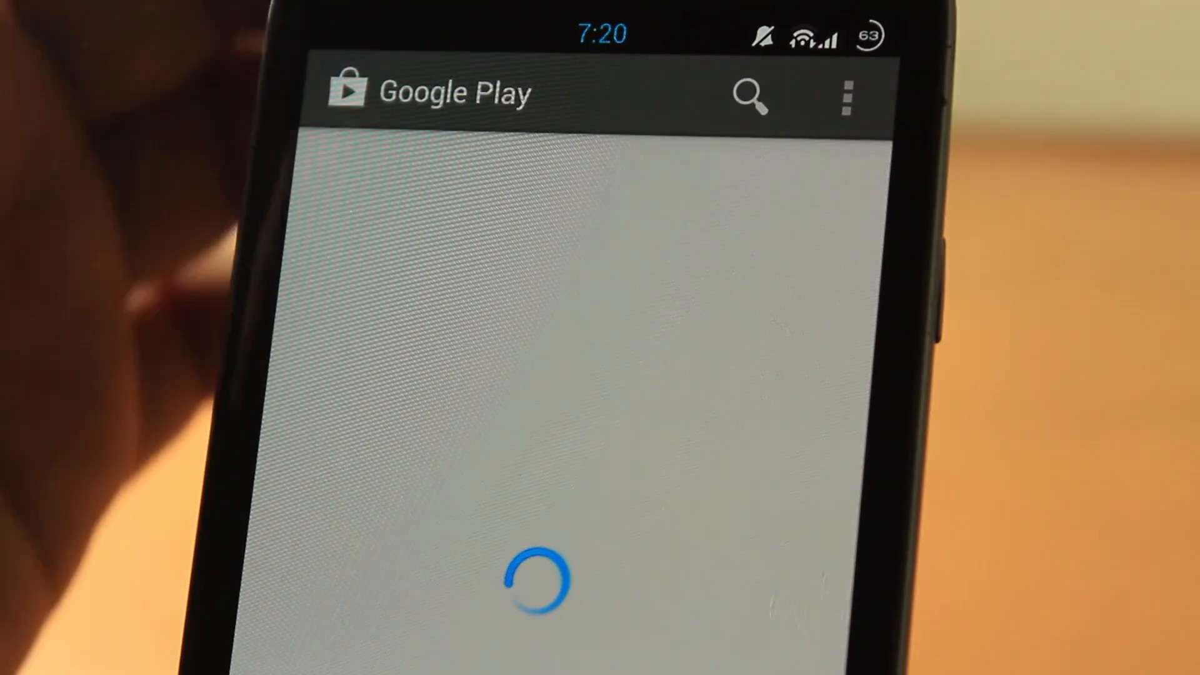
pyautogui.click(753, 93)
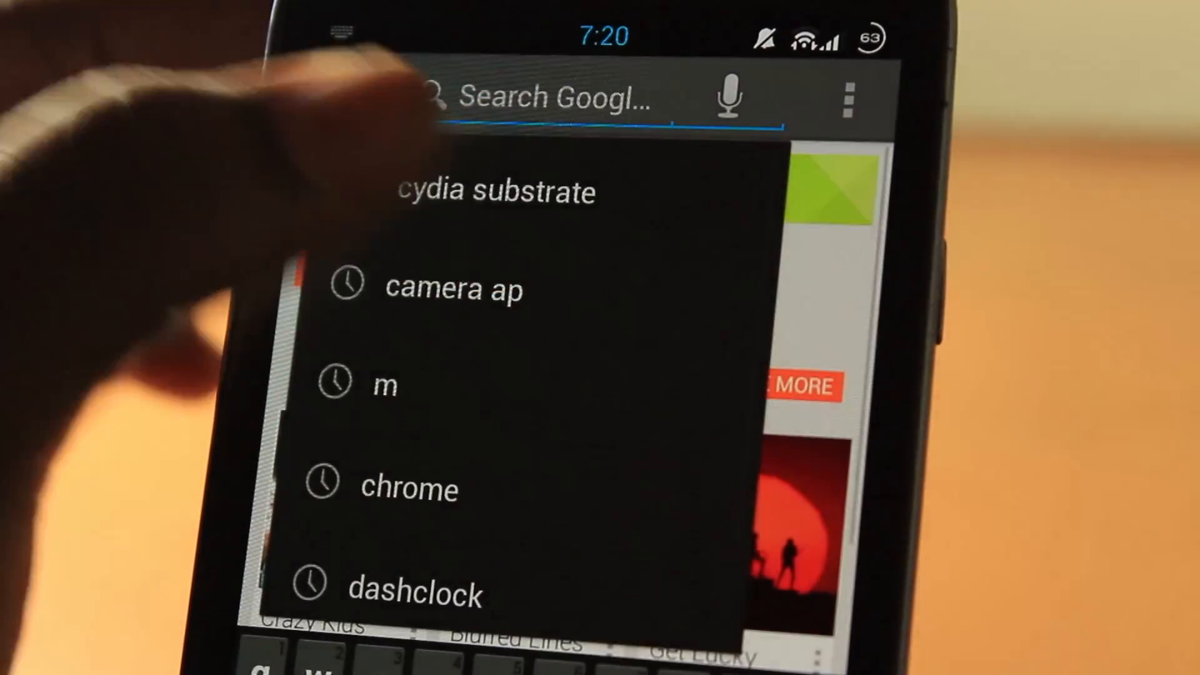
pyautogui.click(498, 191)
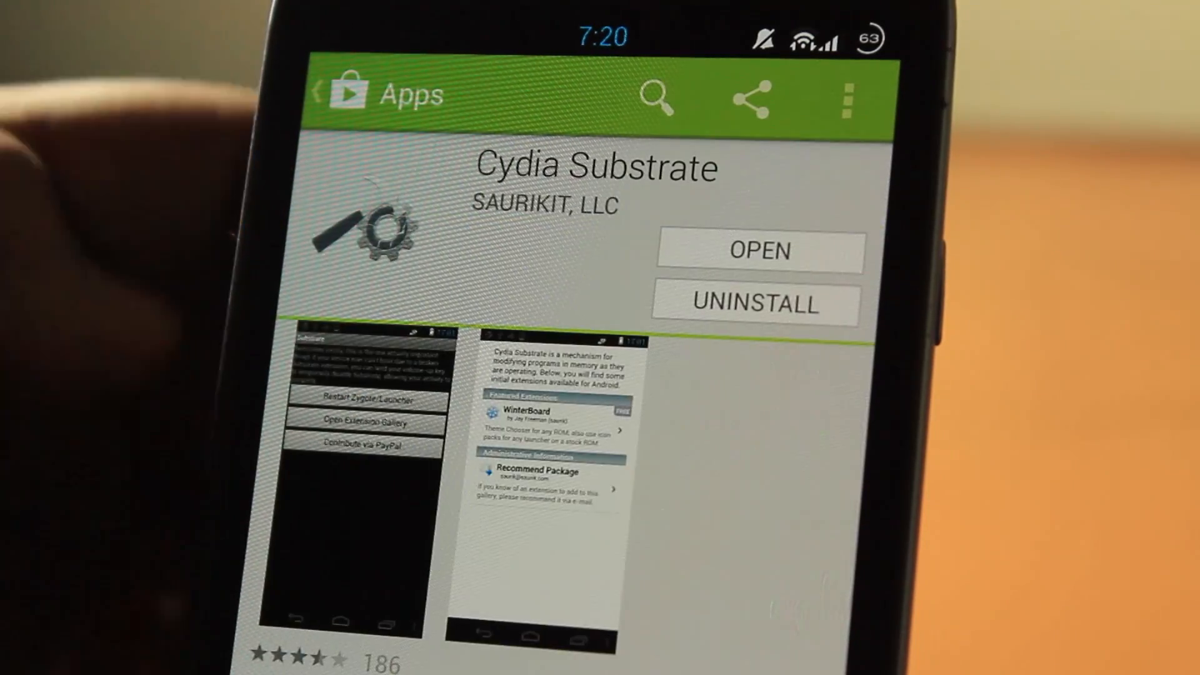
pyautogui.scroll(-3)
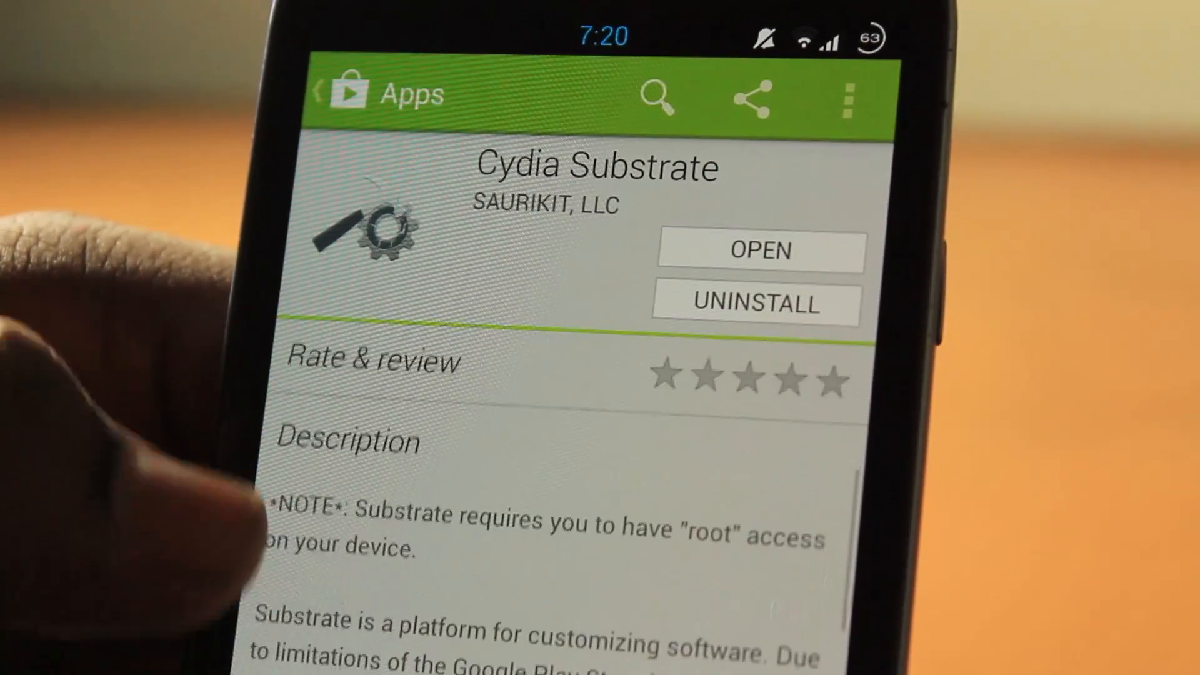
pyautogui.scroll(-3)
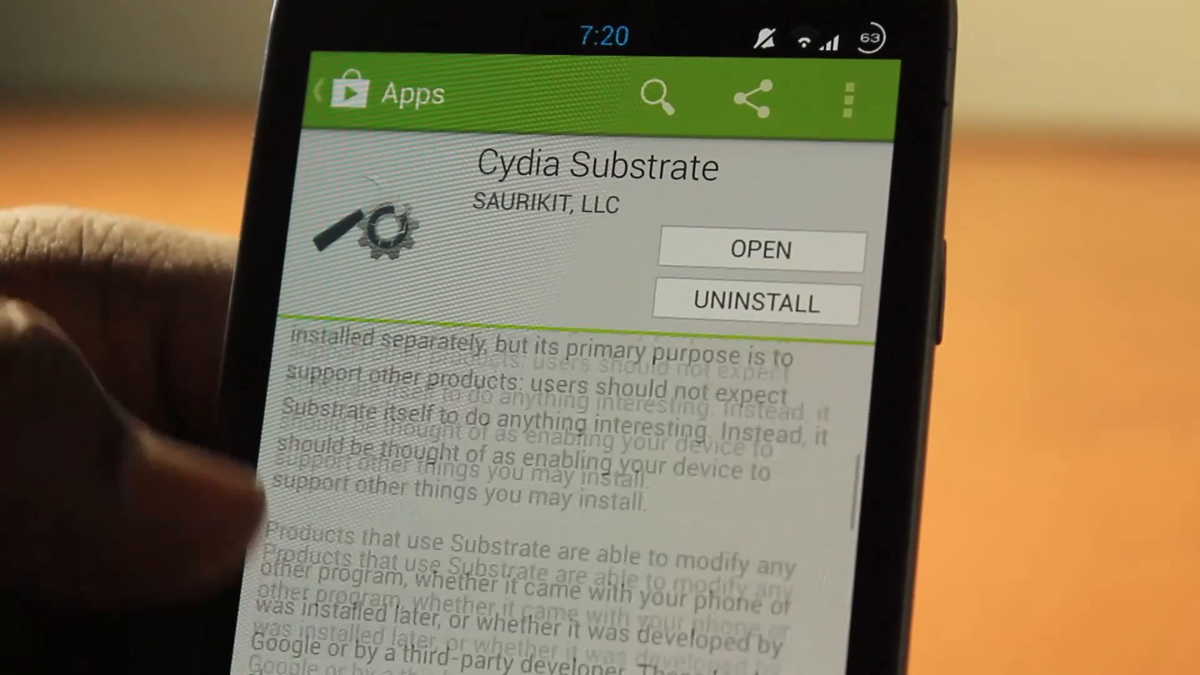